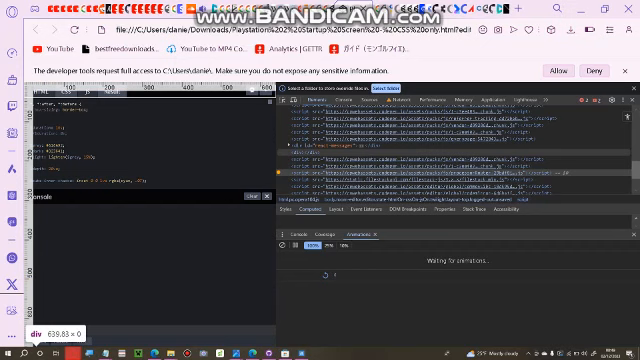
- Open the font resource from the page's sources to show its glyph preview
right_click(330, 160)
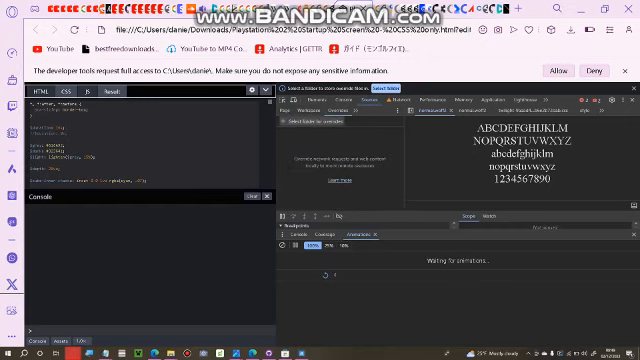
left_click(320, 120)
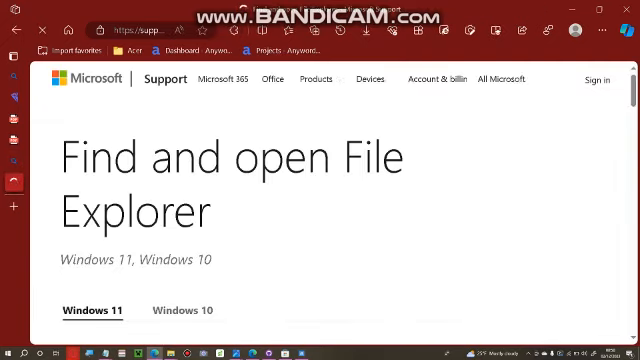
- Scroll down the File Explorer support article and bring up the W3Schools copyright notes window
scroll("down", 3)
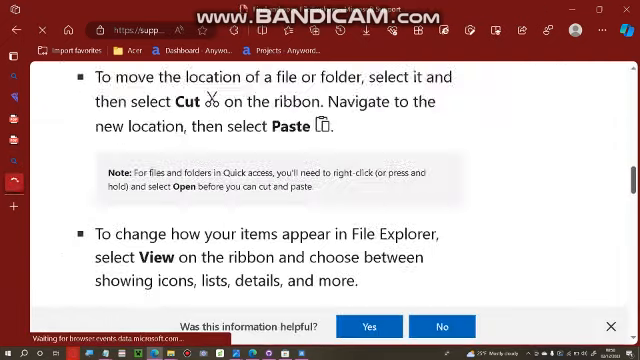
scroll("down", 3)
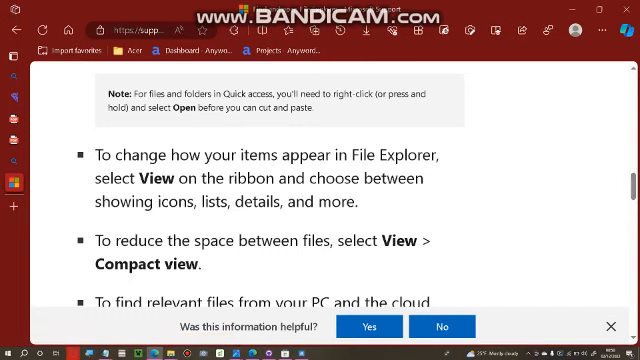
double_click(124, 266)
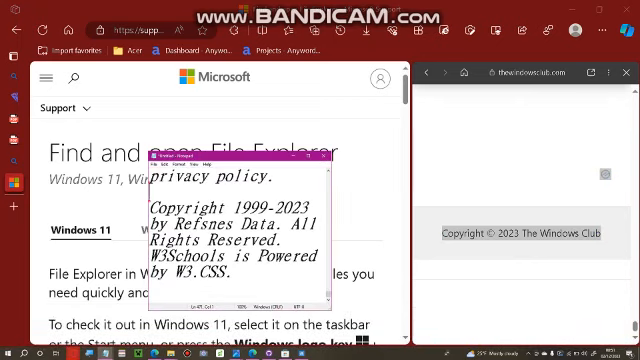
- Bring the article notes window forward and scroll to 'How do I turn off compact mode?'
left_click(168, 164)
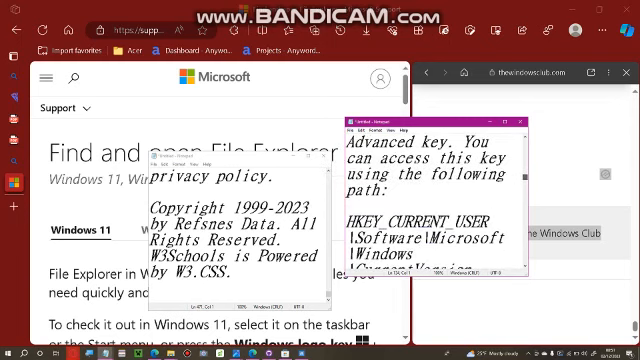
scroll("down", 3)
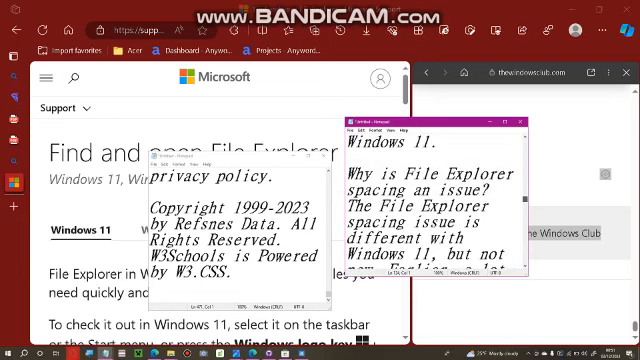
scroll("down", 3)
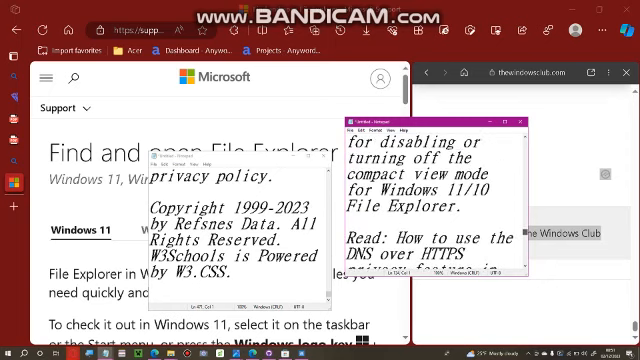
scroll("down", 3)
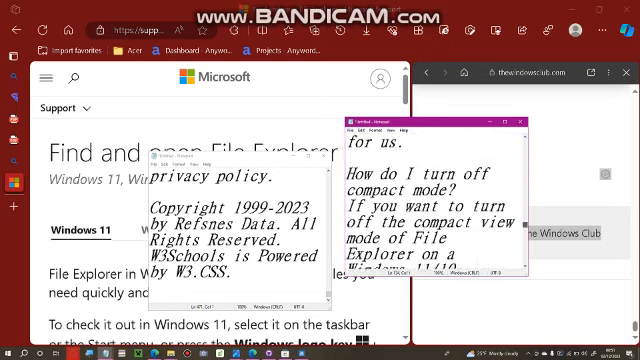
scroll("down", 3)
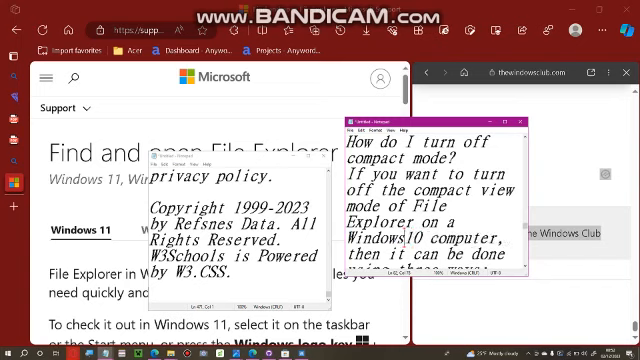
- Add the lines 'WINDOWS 11 FAILED' and 'LOL LMAO LOTFFLMAO' above the copyright text in the notes
type("ON")
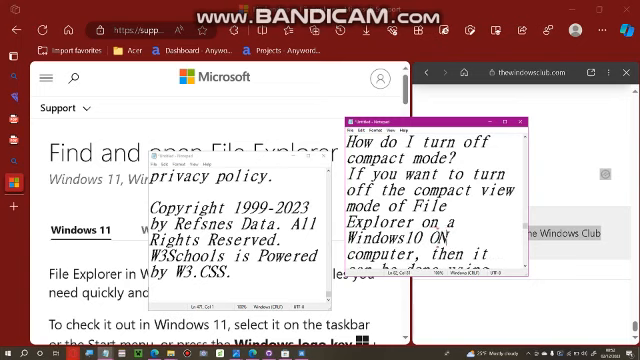
type("LY")
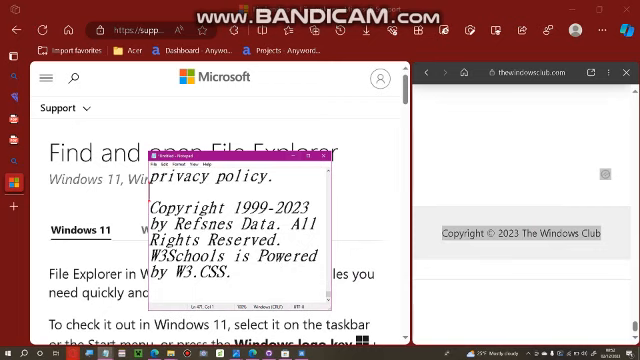
type("WINDOWS 11 F")
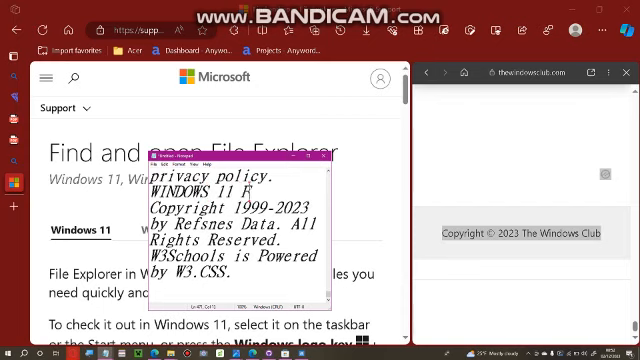
type("AILED")
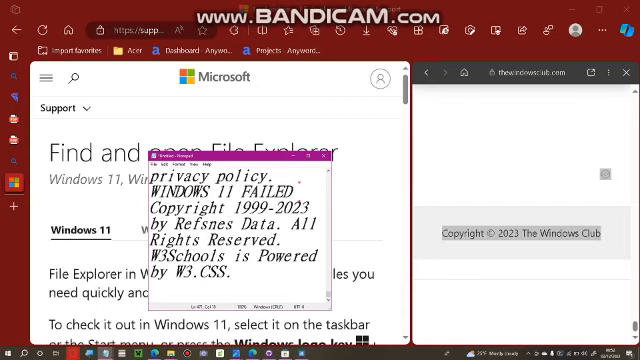
type("LOL LMAO L")
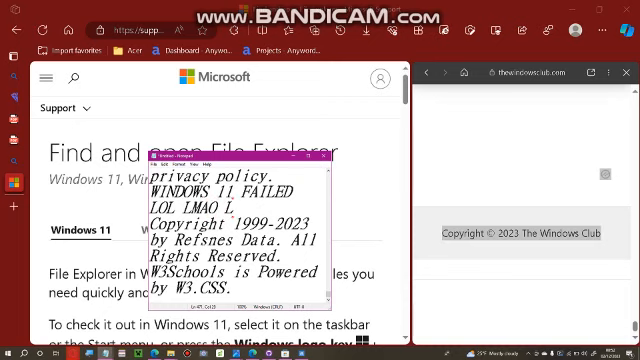
type("OTF")
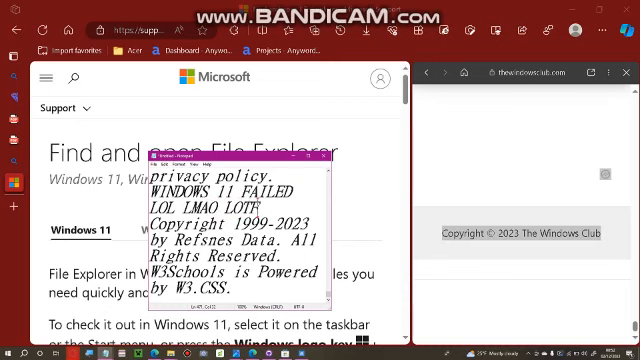
type("FLM")
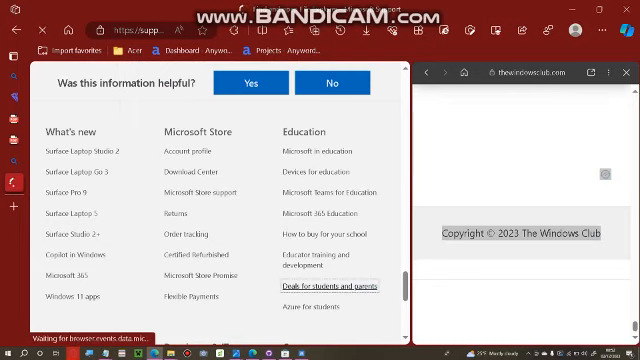
- Bring the notes window back and add the support footer links text '© Microsoft 2023'
left_click(314, 288)
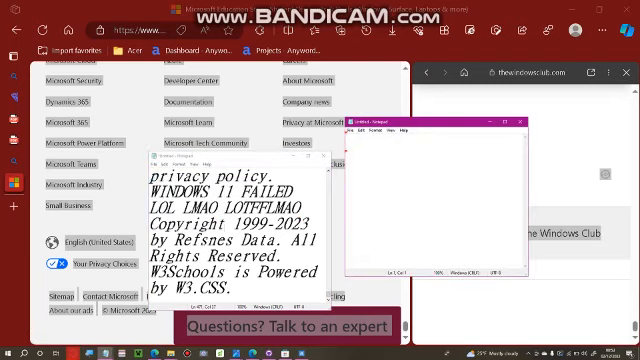
type("Terms of use Trademarks Safety & eco Recycling About our ads © Microsoft 2023 Questions? Talk to an expert")
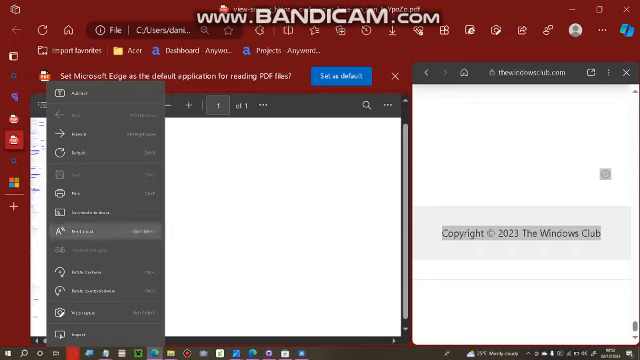
- Start Read aloud on the local PDF from the viewer's Settings and more menu
left_click(88, 232)
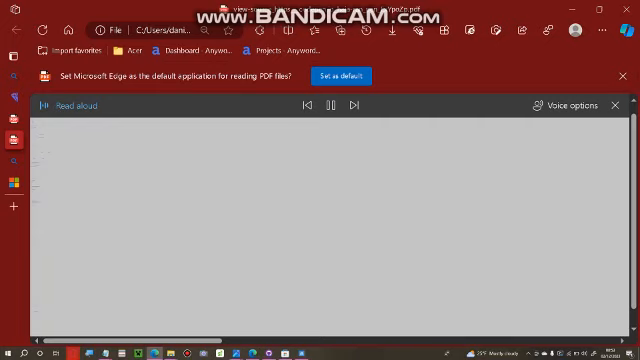
- Stop Read aloud and show the PDF viewer page's source markup
left_click(564, 106)
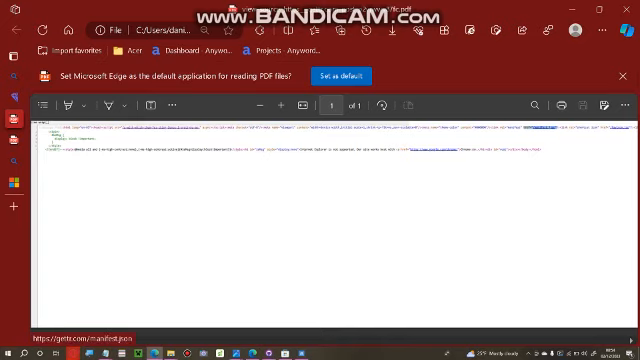
- Show the PDF viewer's accessibility tree in DevTools Elements, listing buttons like Zoom in and Print
left_click(608, 104)
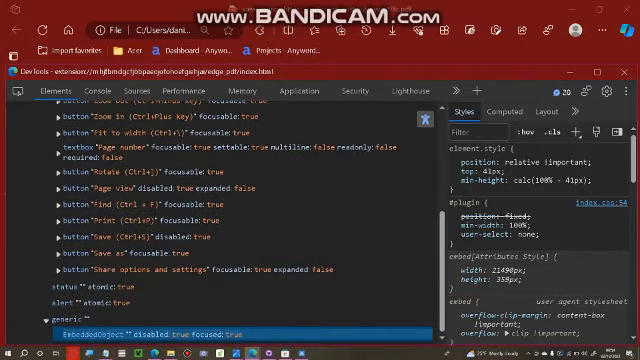
- View the element's Layout pane, then its Properties pane scrolled through, with the 3D View drawer below
left_click(544, 112)
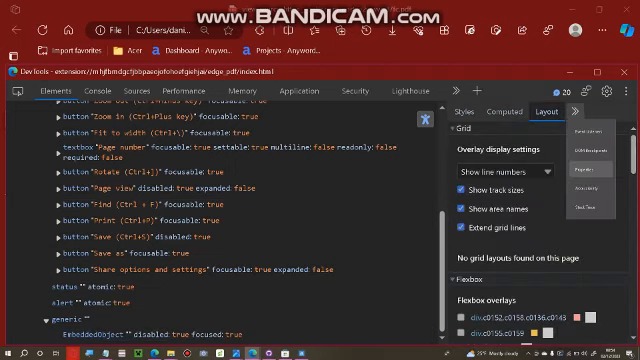
left_click(596, 112)
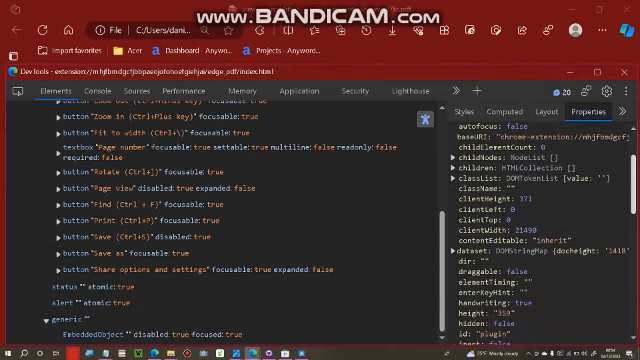
scroll("down", 3)
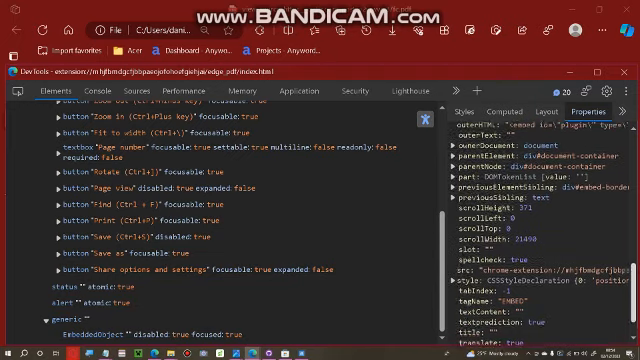
scroll("down", 3)
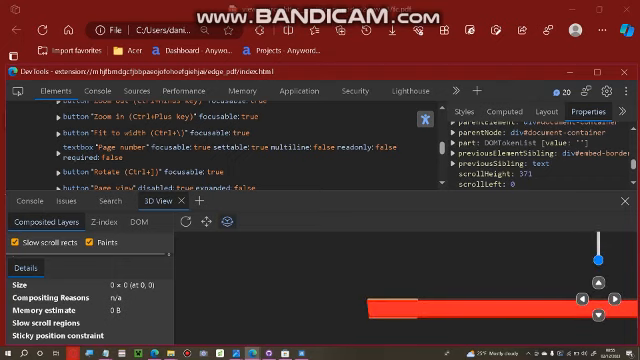
- Switch the drawer to the Memory tool and start heap Profile 1
left_click(72, 220)
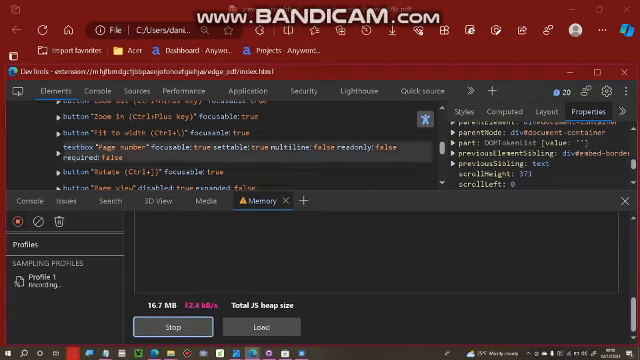
mouse_move(632, 200)
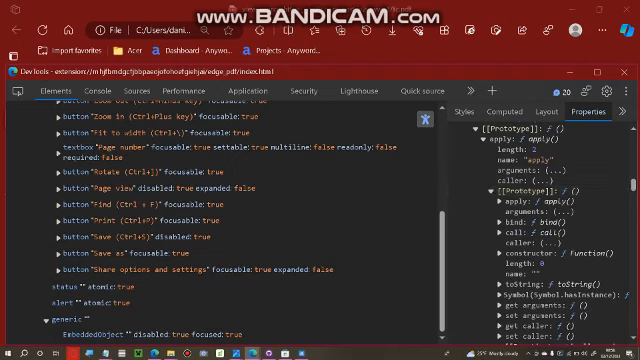
- Scroll down the Properties pane through the nested [[Prototype]] entries — apply, arguments, caller and the Object prototype
scroll("down", 3)
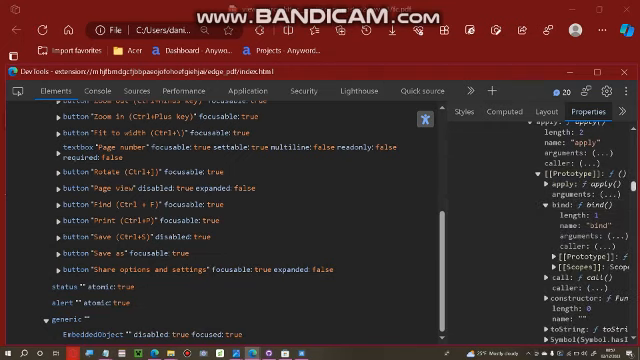
scroll("down", 3)
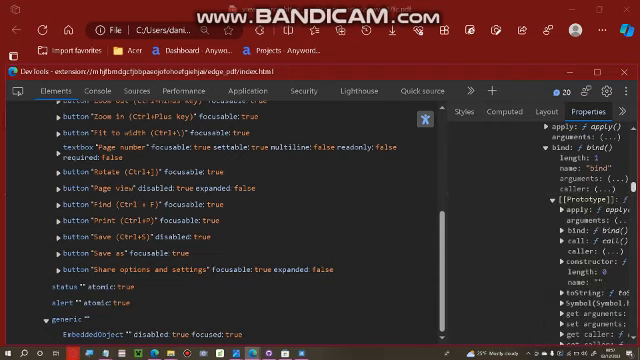
scroll("down", 3)
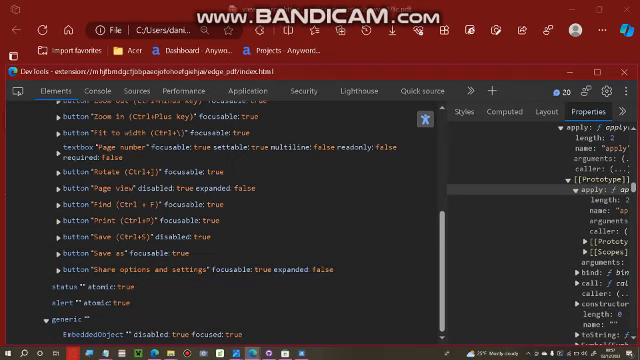
scroll("down", 3)
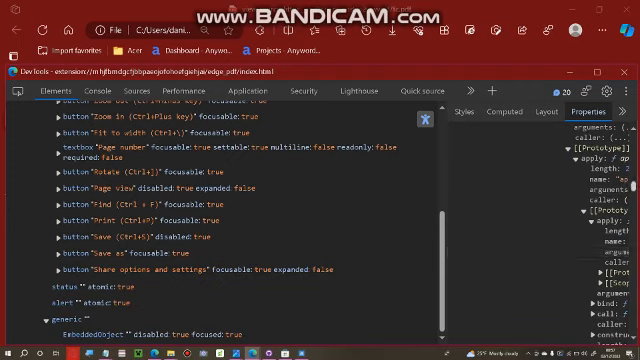
scroll("down", 3)
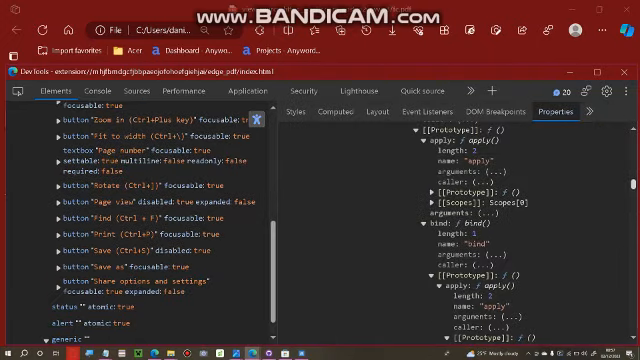
scroll("down", 3)
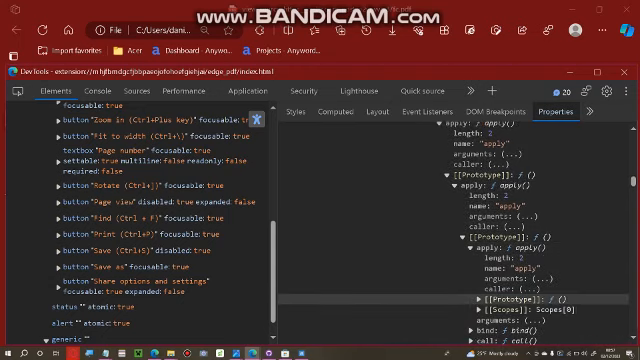
scroll("down", 3)
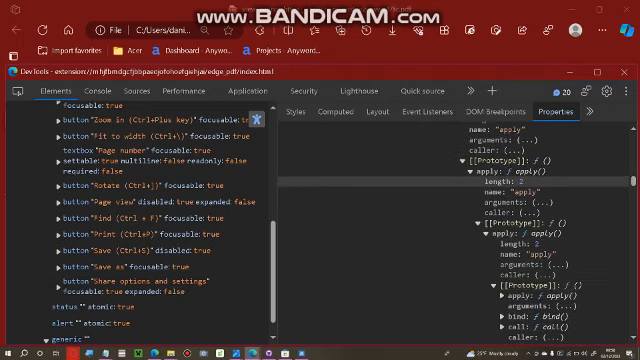
scroll("down", 3)
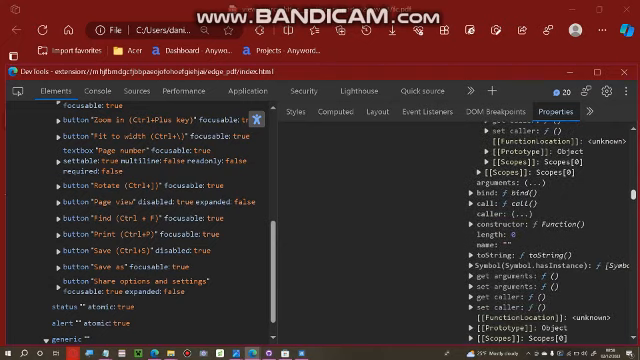